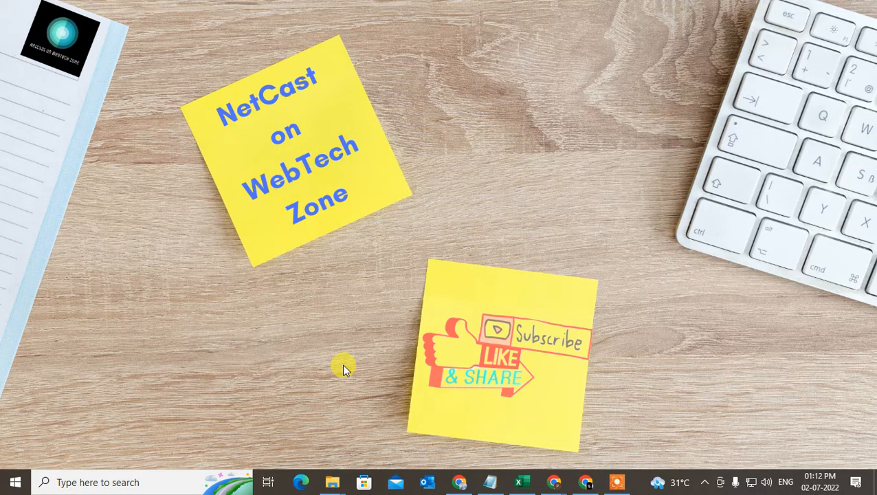
{"action": "mouse_move", "coordinate": [448, 227]}
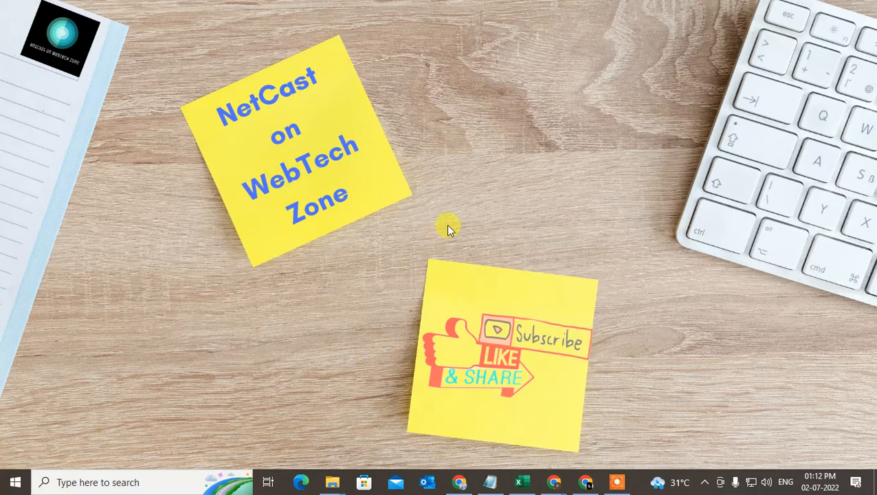
{"action": "mouse_move", "coordinate": [460, 135]}
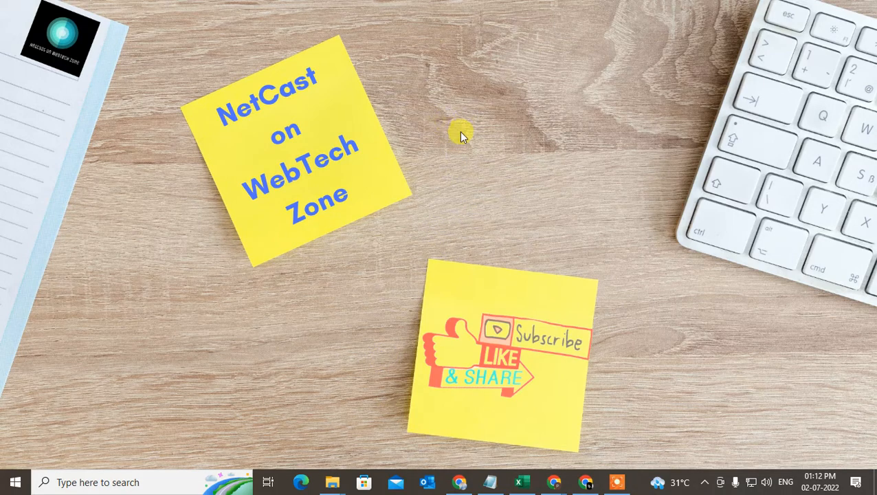
Step: Refresh the desktop from its context menu
{"action": "right_click", "coordinate": [460, 135]}
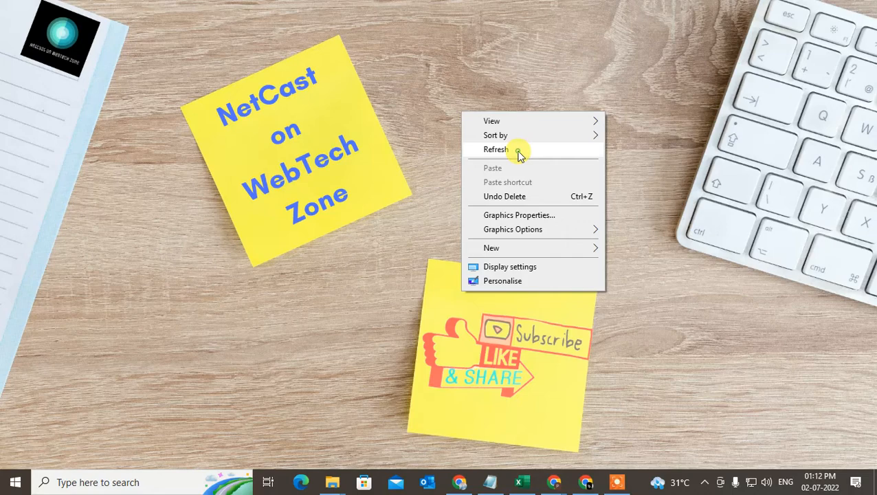
{"action": "left_click", "coordinate": [496, 148]}
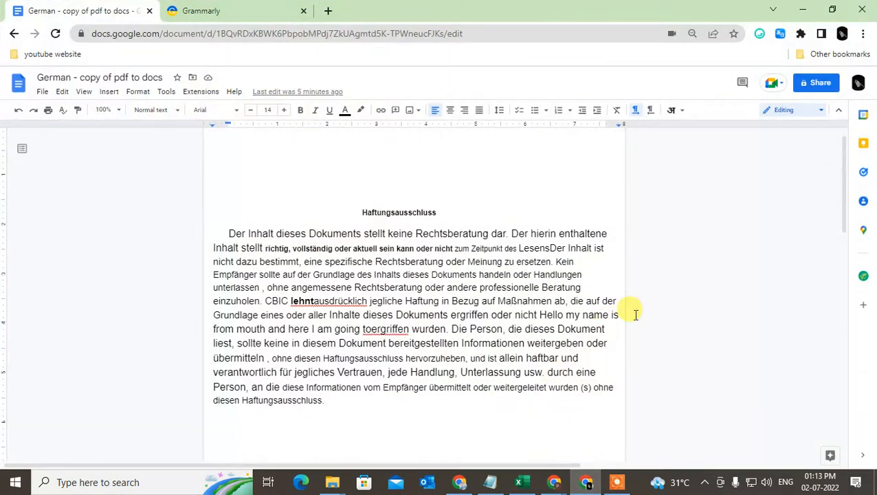
Step: Scroll through the German document and deselect the disclaimer paragraph
{"action": "scroll", "scroll_direction": "down", "scroll_amount": 3}
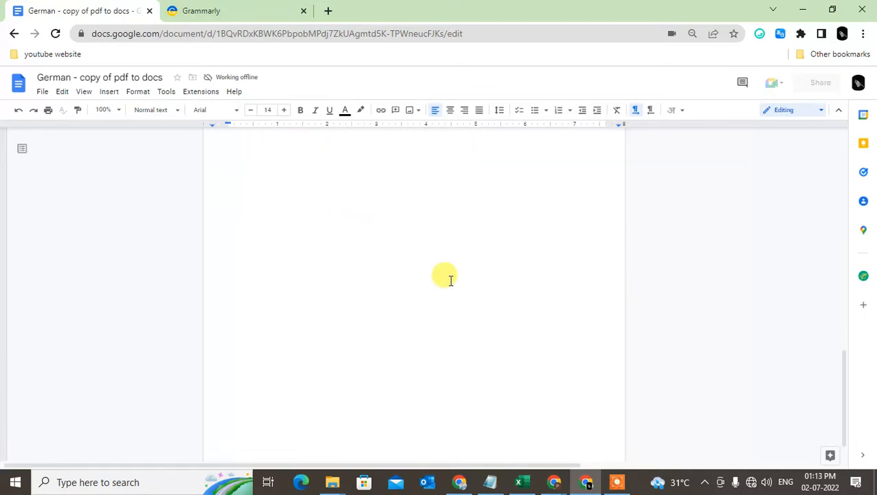
{"action": "scroll", "scroll_direction": "up", "scroll_amount": 3}
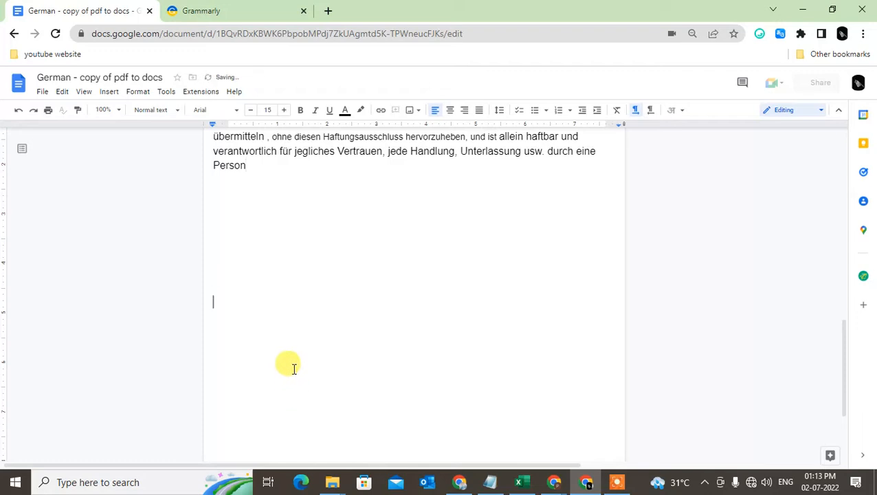
{"action": "scroll", "scroll_direction": "down", "scroll_amount": 3}
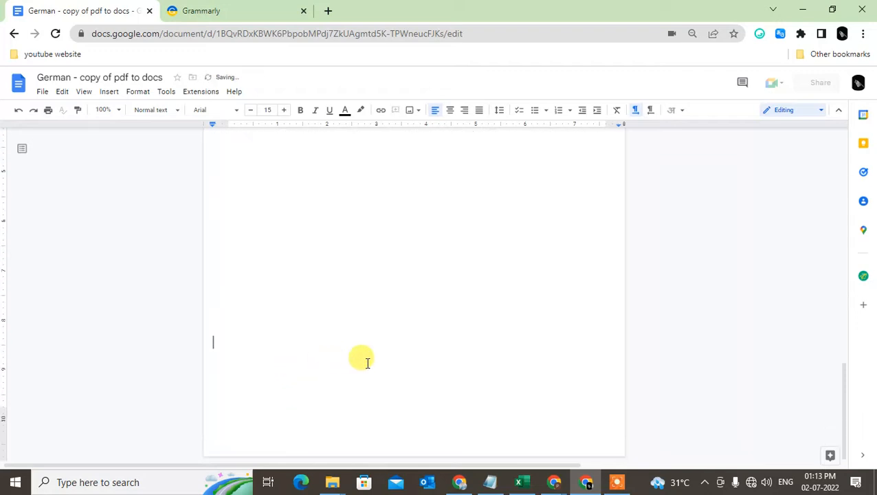
{"action": "mouse_move", "coordinate": [557, 373]}
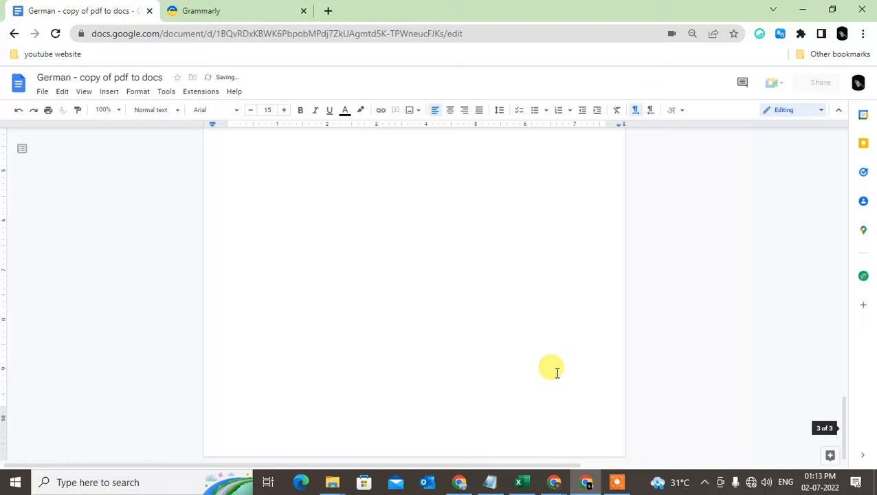
{"action": "scroll", "scroll_direction": "down", "scroll_amount": 3}
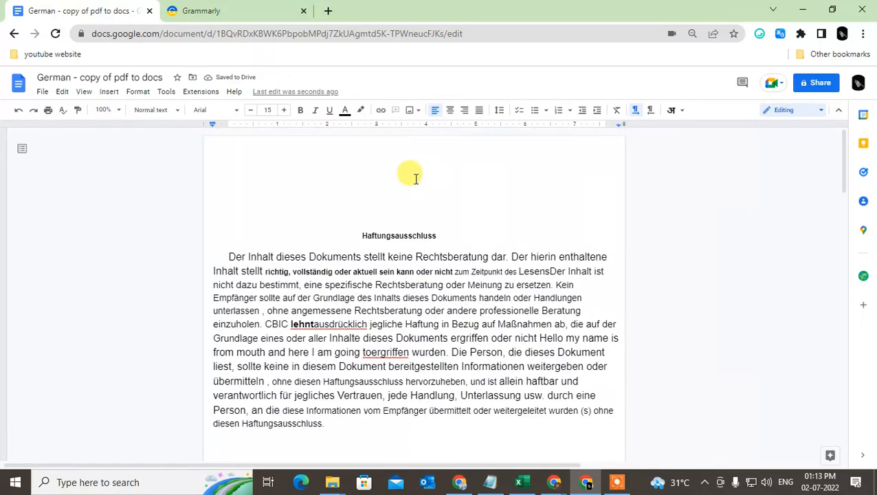
{"action": "scroll", "scroll_direction": "up", "scroll_amount": 3}
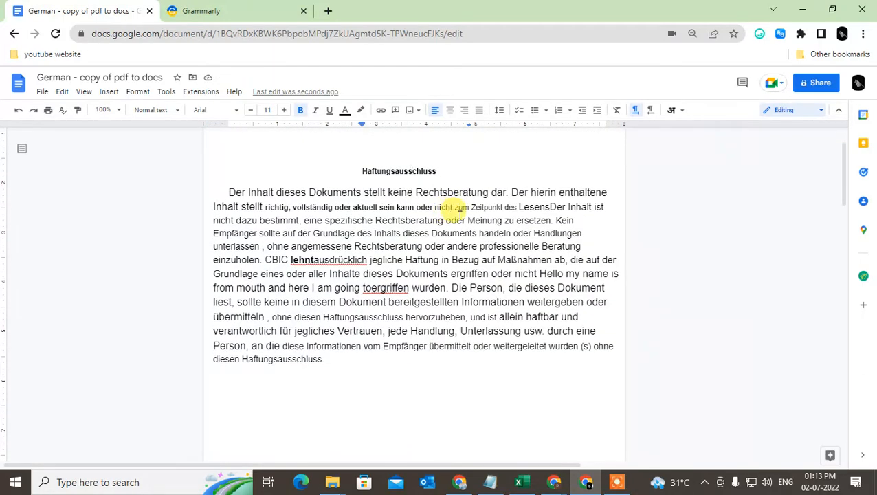
{"action": "scroll", "scroll_direction": "down", "scroll_amount": 3}
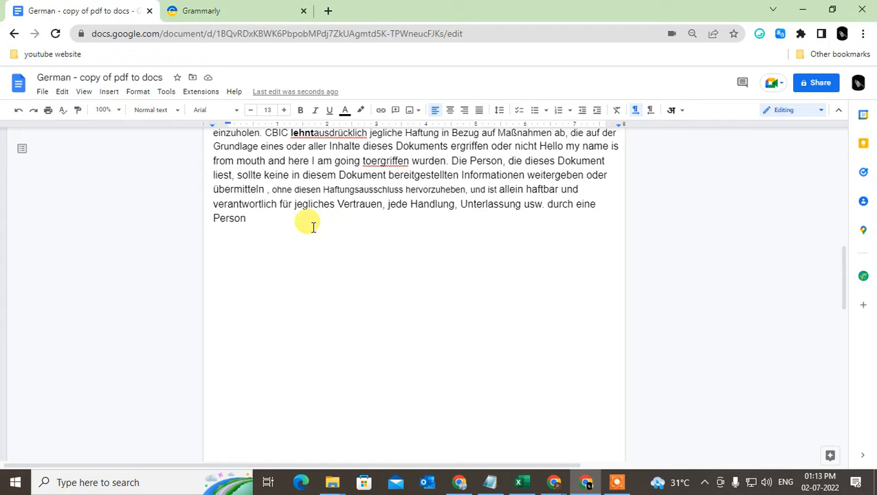
{"action": "scroll", "scroll_direction": "down", "scroll_amount": 3}
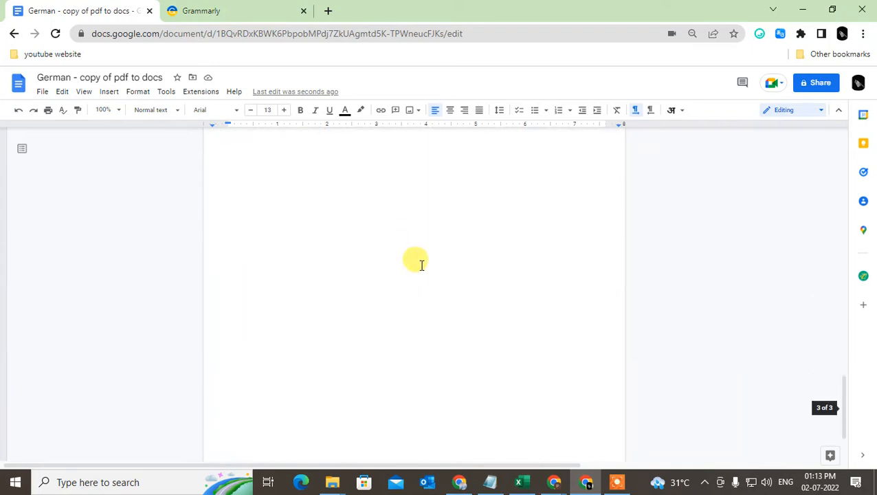
{"action": "scroll", "scroll_direction": "up", "scroll_amount": 3}
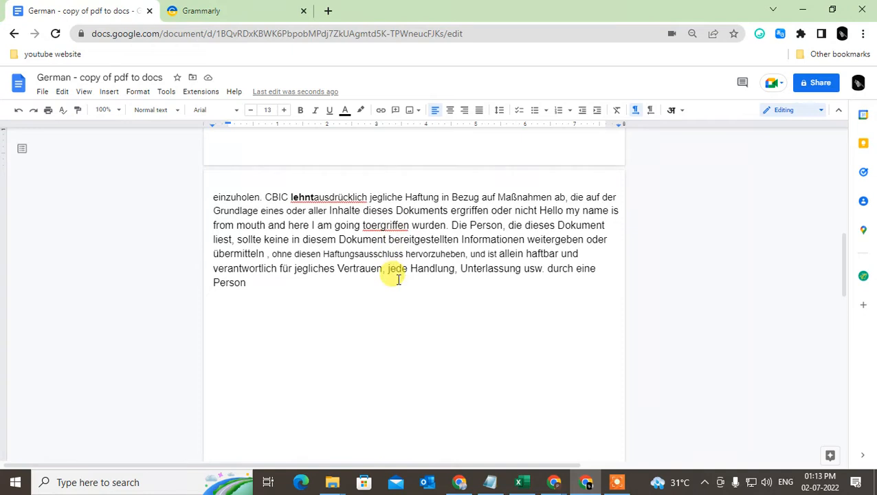
{"action": "scroll", "scroll_direction": "up", "scroll_amount": 3}
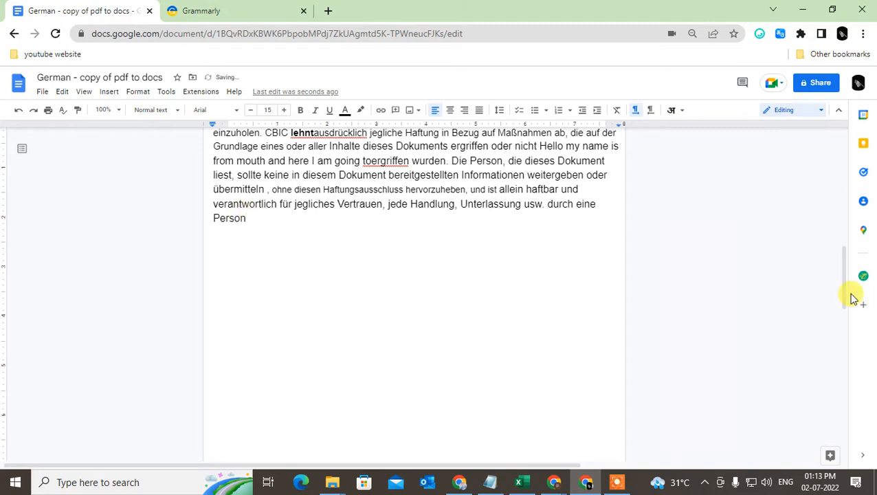
{"action": "scroll", "scroll_direction": "down", "scroll_amount": 3}
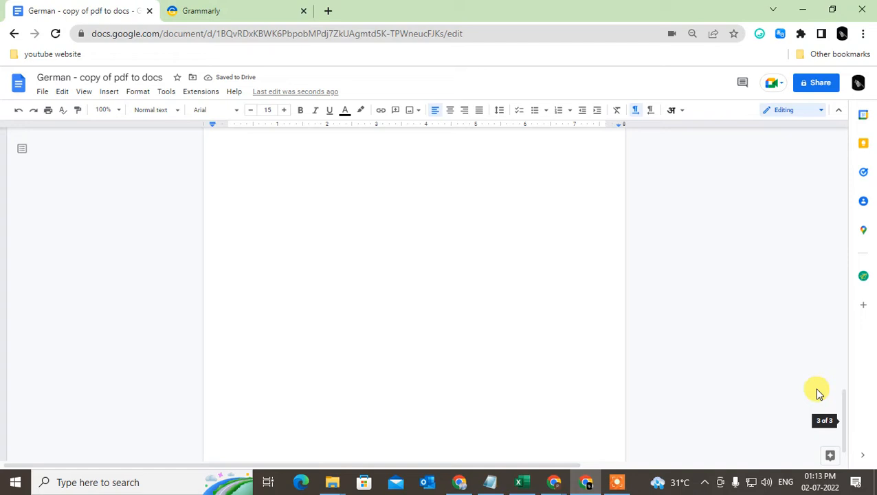
{"action": "scroll", "scroll_direction": "up", "scroll_amount": 3}
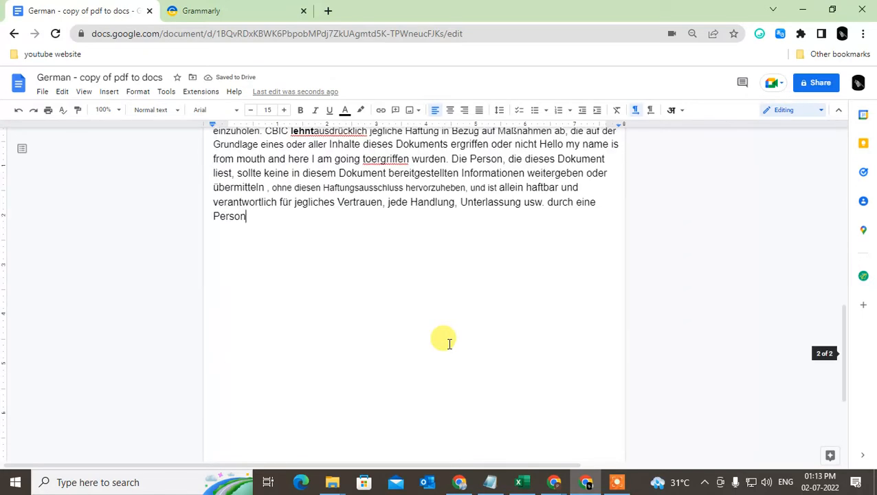
{"action": "scroll", "scroll_direction": "up", "scroll_amount": 3}
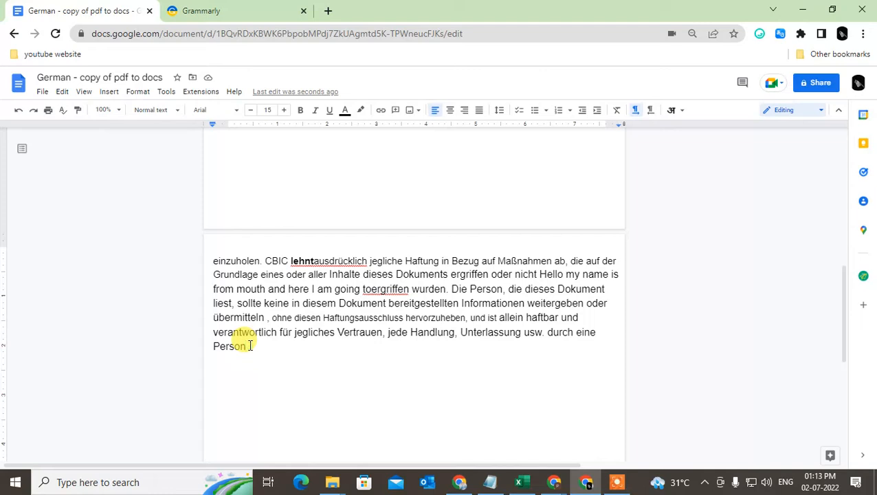
{"action": "scroll", "scroll_direction": "up", "scroll_amount": 3}
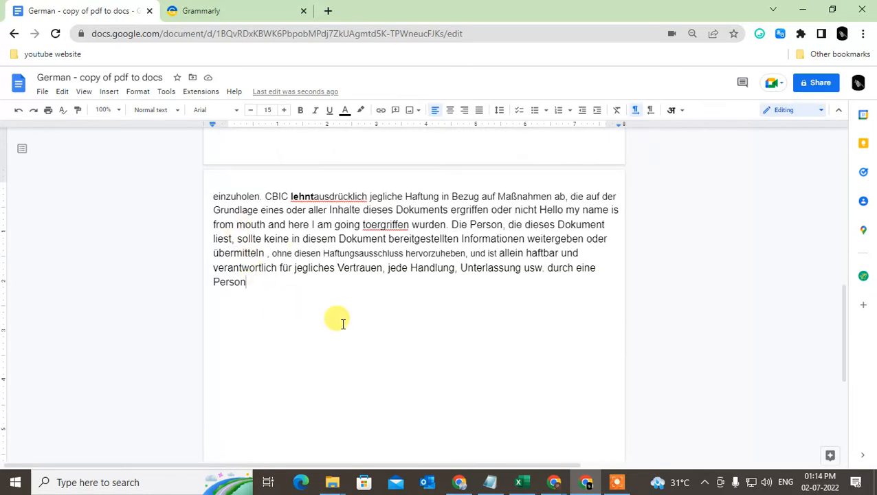
{"action": "scroll", "scroll_direction": "down", "scroll_amount": 3}
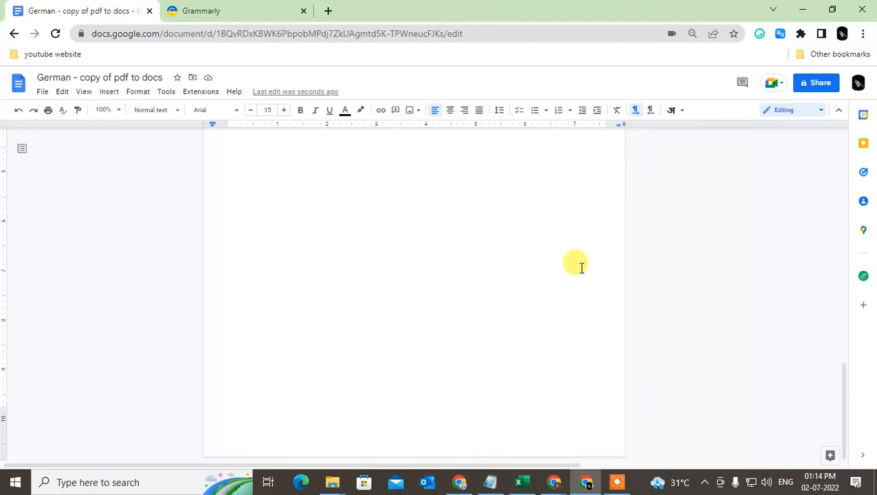
{"action": "mouse_move", "coordinate": [503, 369]}
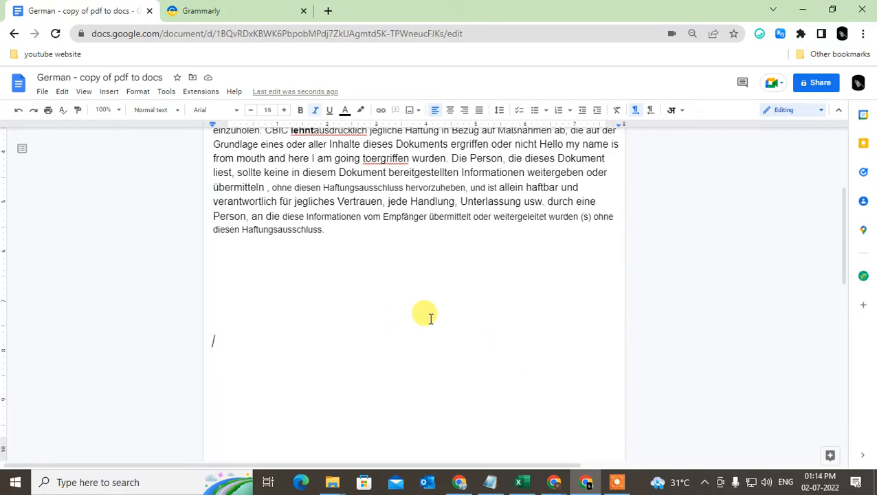
{"action": "scroll", "scroll_direction": "up", "scroll_amount": 3}
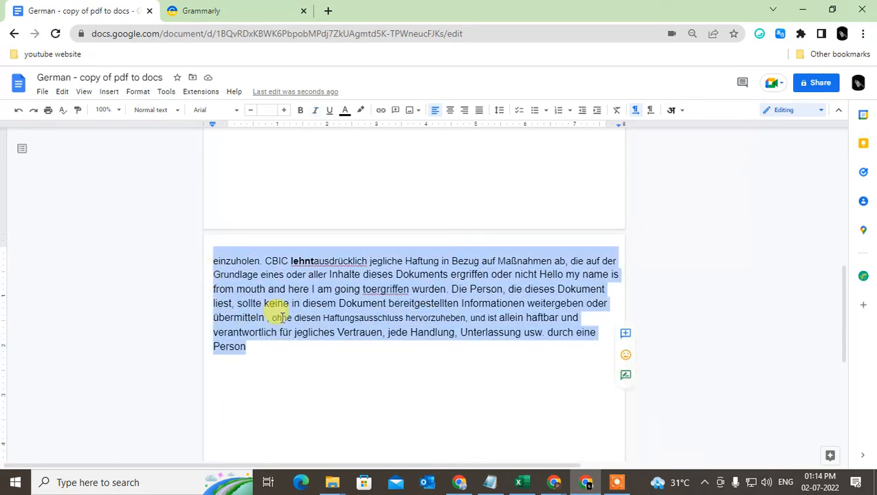
{"action": "left_click", "coordinate": [379, 368]}
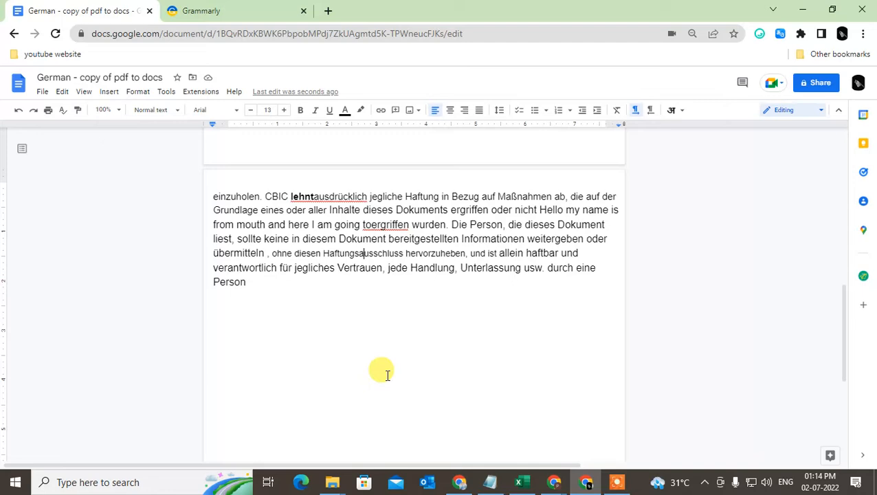
{"action": "scroll", "scroll_direction": "down", "scroll_amount": 3}
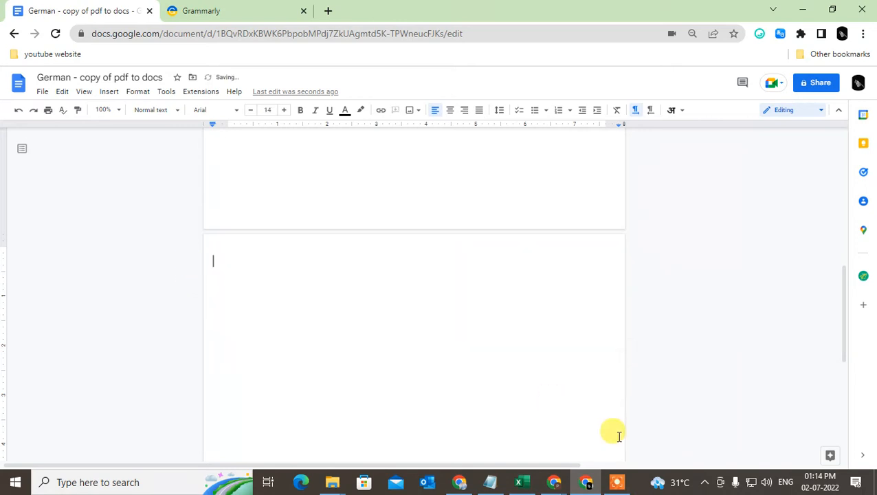
{"action": "mouse_move", "coordinate": [214, 260]}
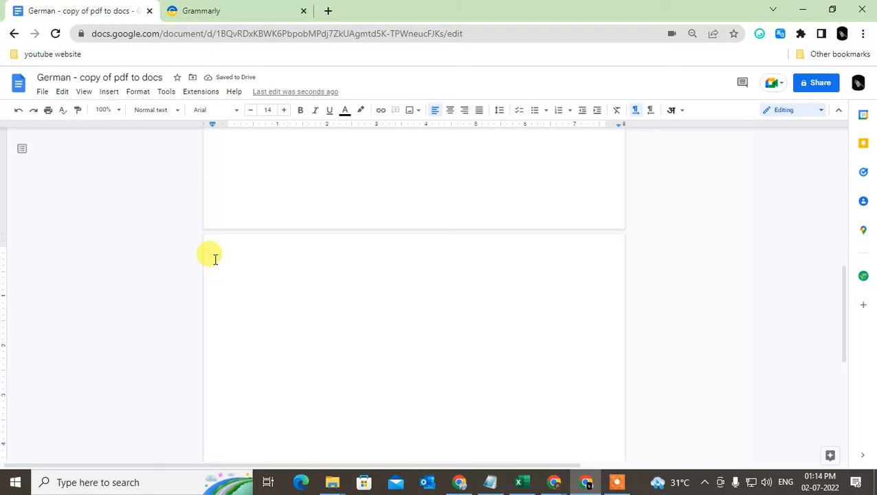
Step: Place the cursor on the trailing empty page and try to remove it (blank page remains)
{"action": "left_click", "coordinate": [283, 110]}
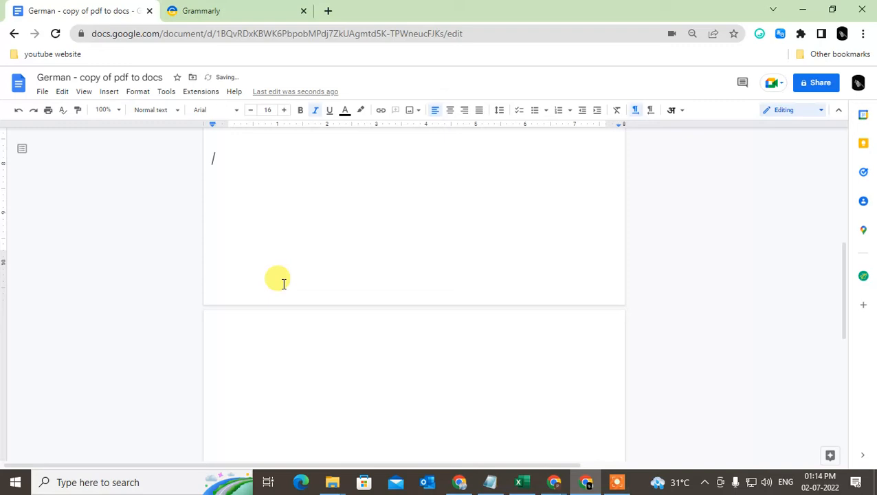
{"action": "key", "text": "ctrl+z"}
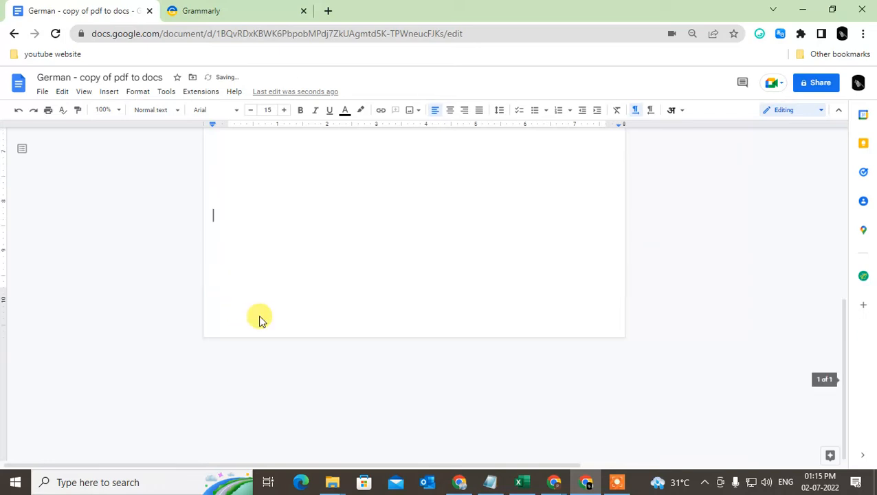
{"action": "mouse_move", "coordinate": [310, 342]}
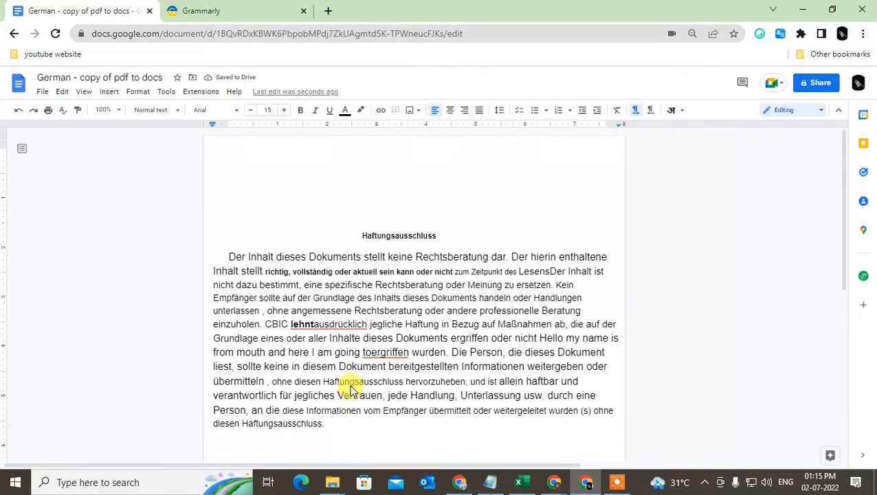
{"action": "scroll", "scroll_direction": "down", "scroll_amount": 3}
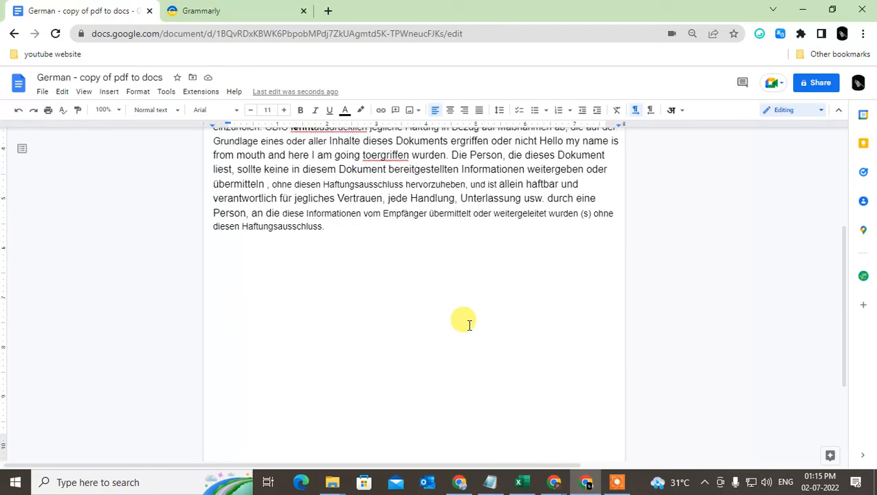
{"action": "scroll", "scroll_direction": "up", "scroll_amount": 3}
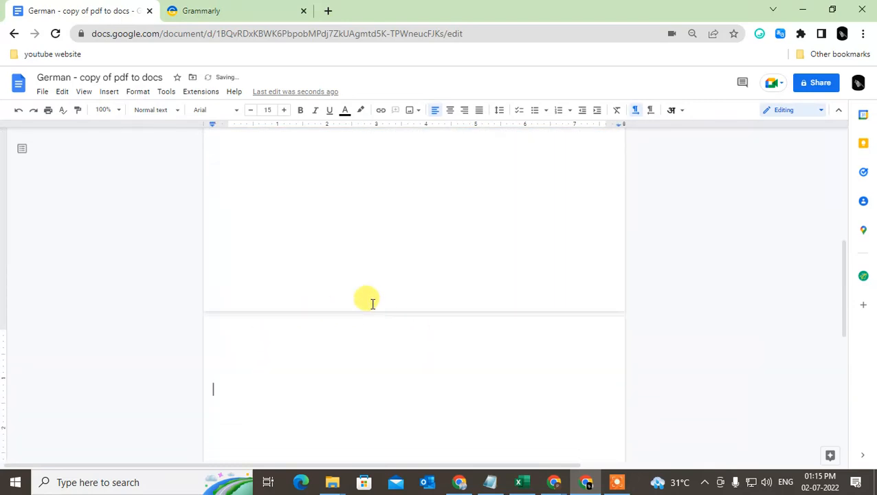
{"action": "scroll", "scroll_direction": "up", "scroll_amount": 3}
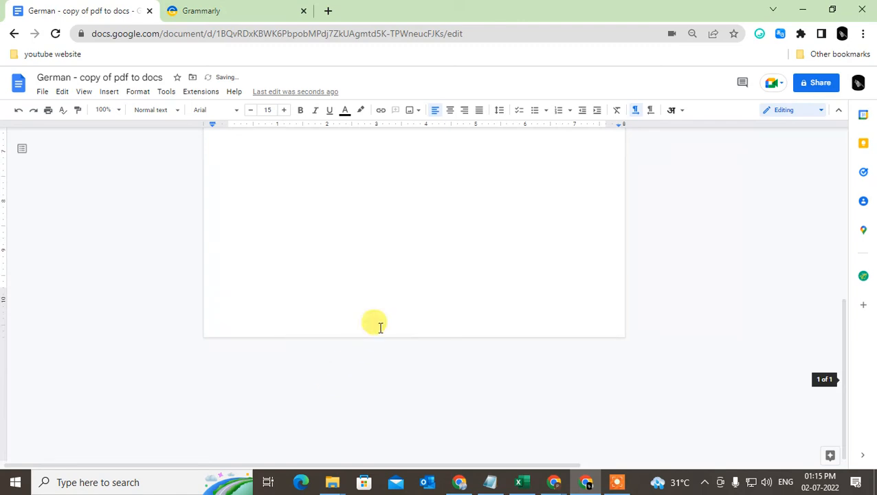
{"action": "mouse_move", "coordinate": [465, 309]}
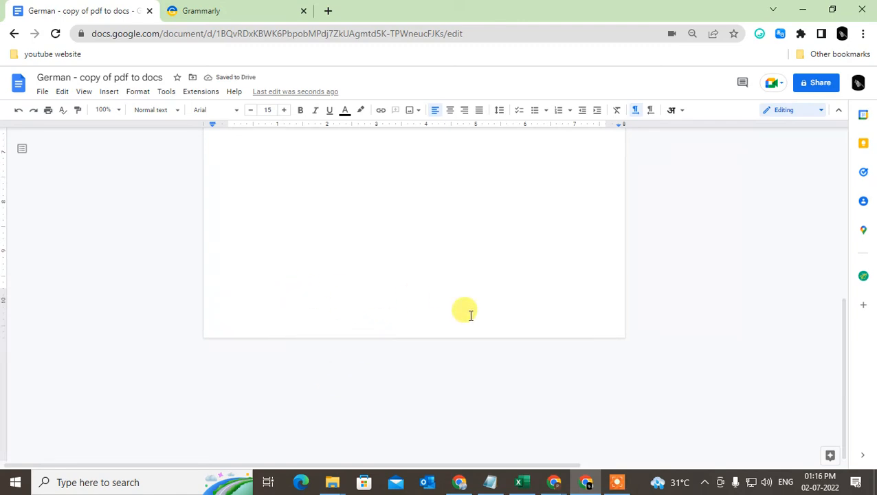
{"action": "scroll", "scroll_direction": "up", "scroll_amount": 3}
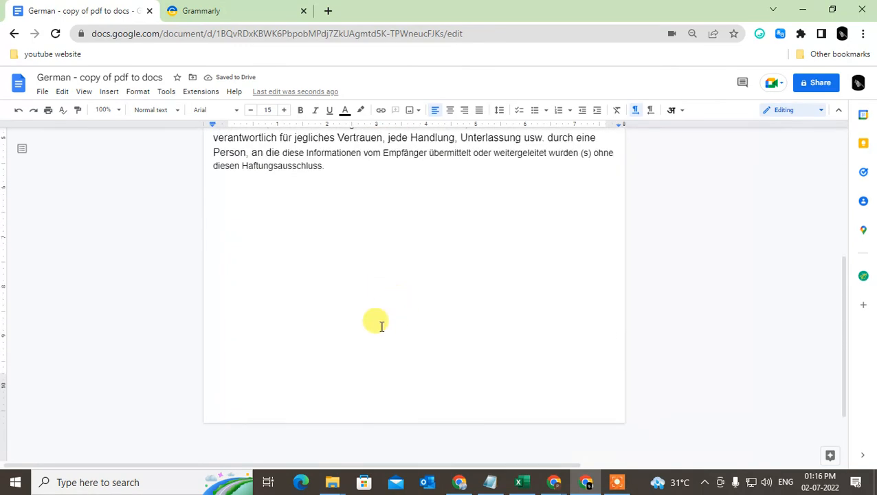